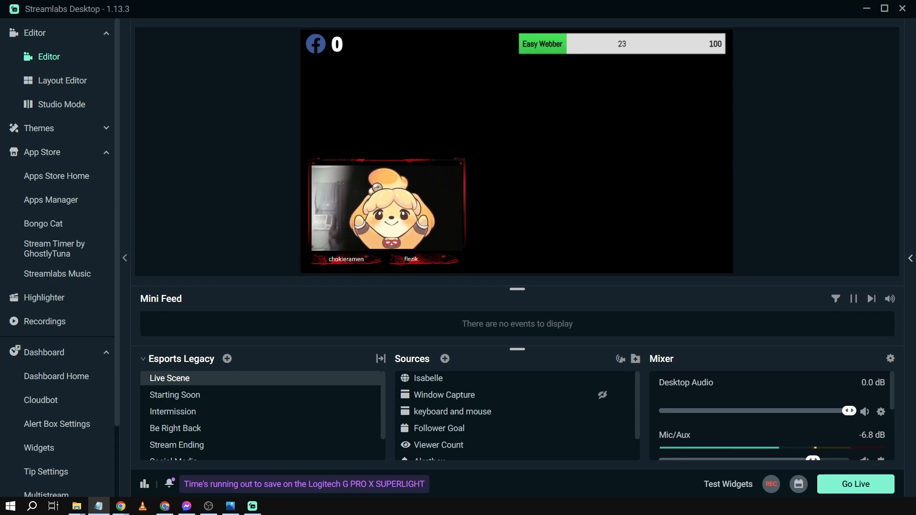
- Add a Sponsor Banner widget source named 'Sponsor Banner' to the Live Scene
left_click(445, 359)
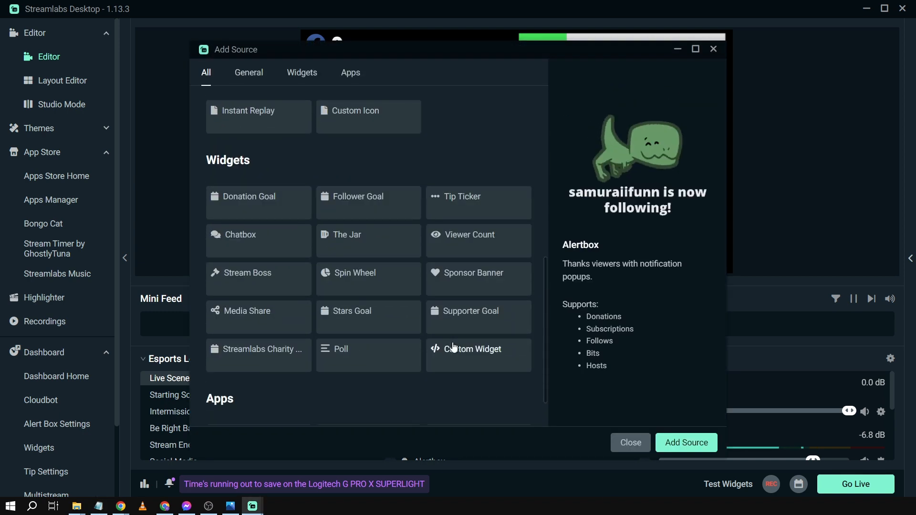
left_click(472, 273)
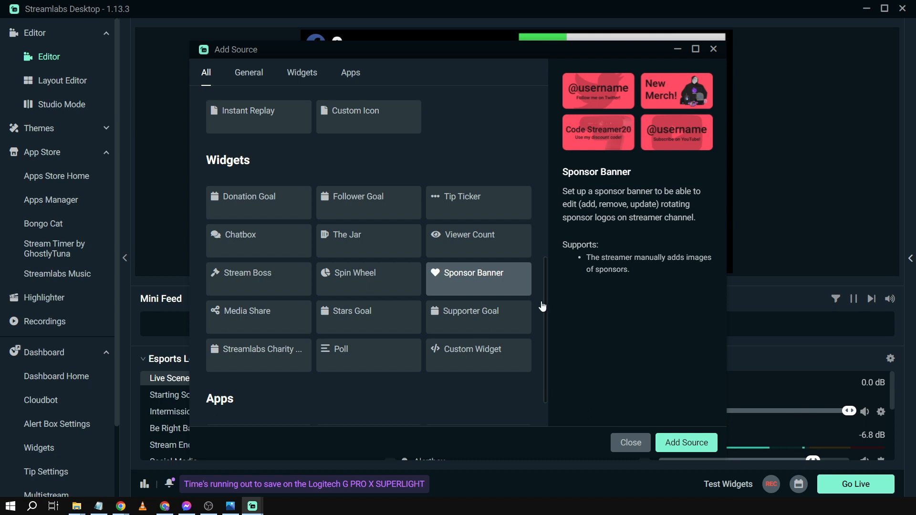
left_click(686, 442)
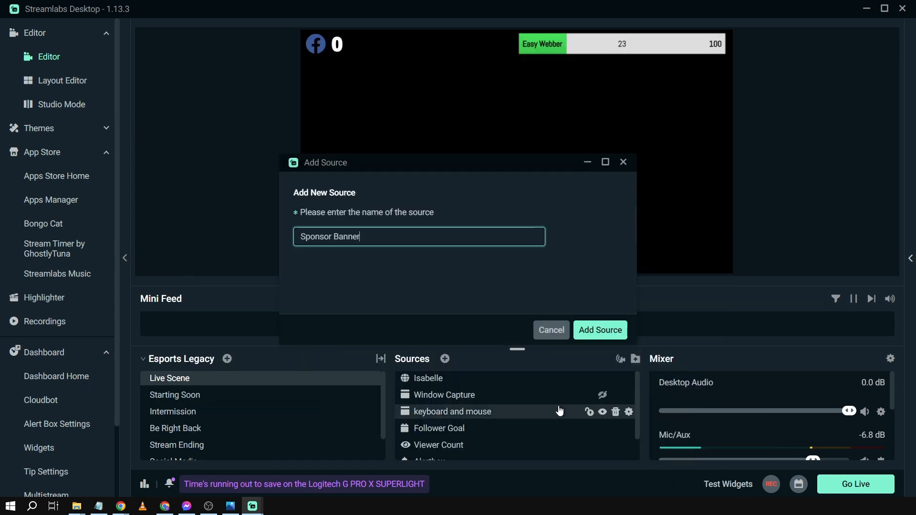
left_click(599, 331)
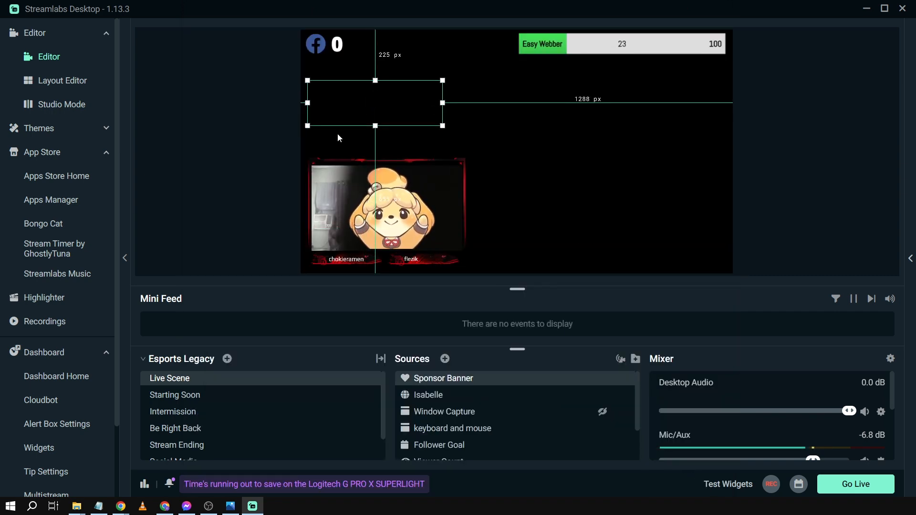
mouse_move(182, 185)
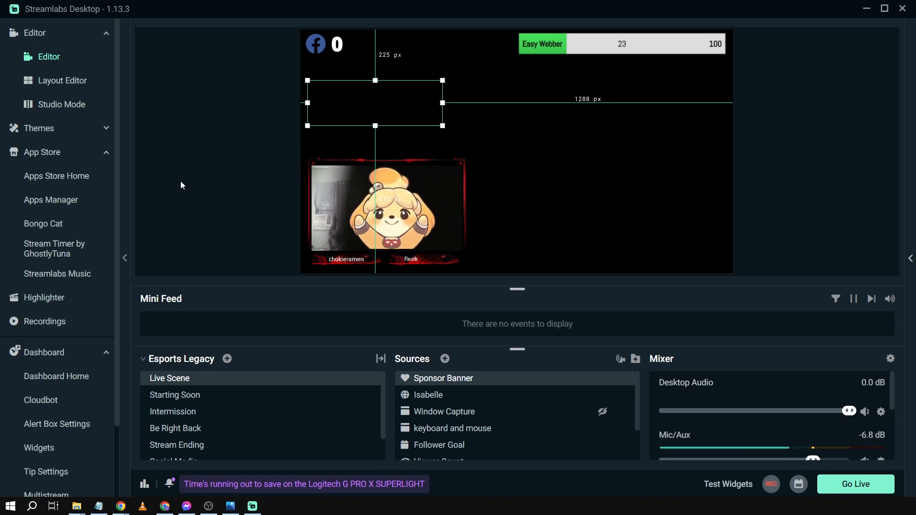
mouse_move(57, 377)
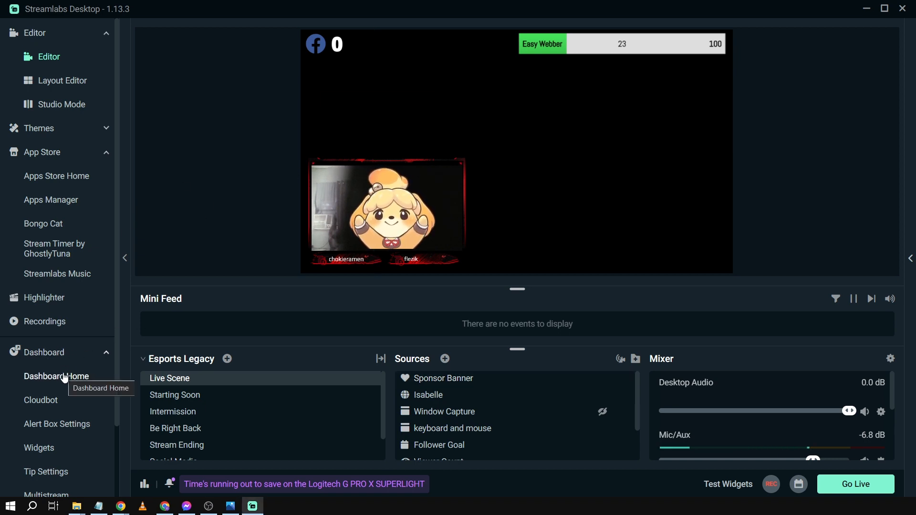
- Open the Sponsor Banner widget settings from All Widgets in the web dashboard
left_click(57, 377)
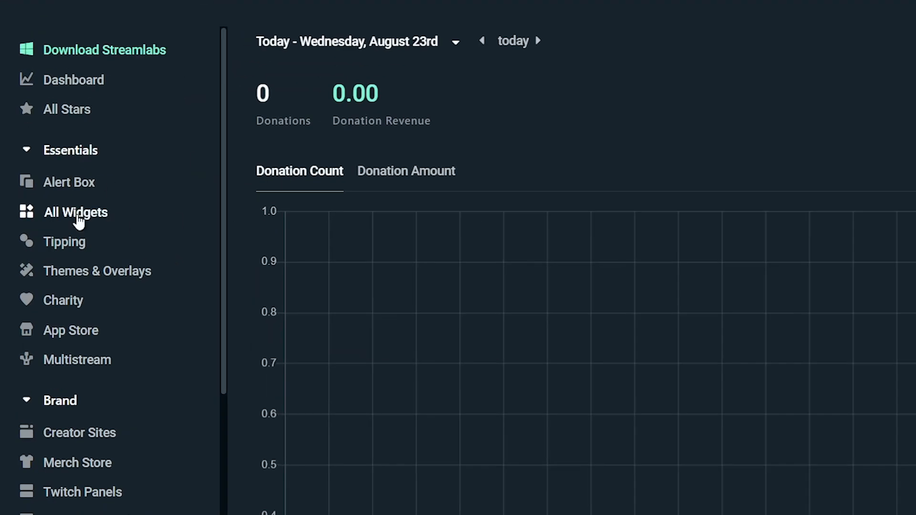
left_click(76, 212)
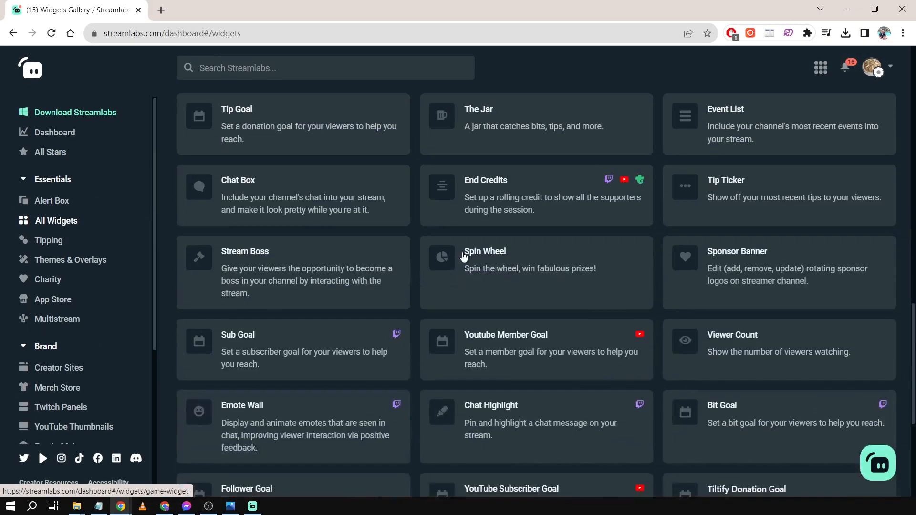
left_click(777, 272)
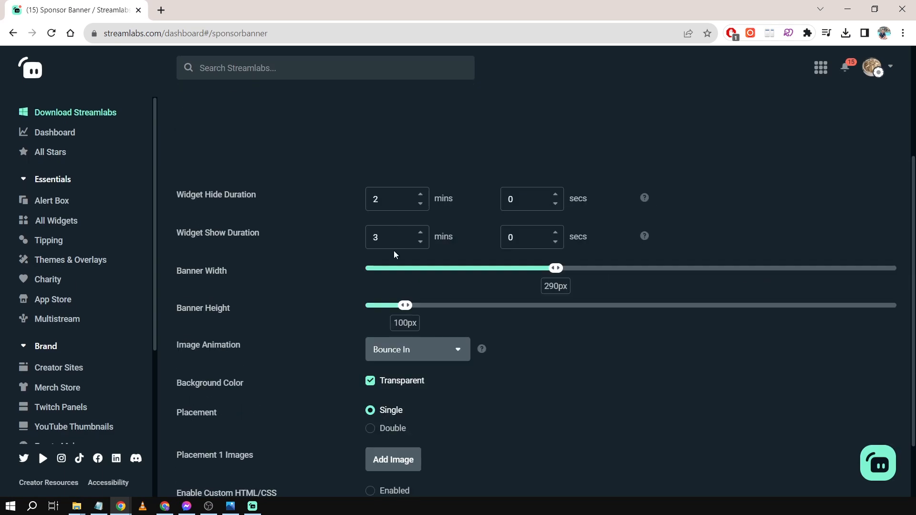
scroll("down", 3)
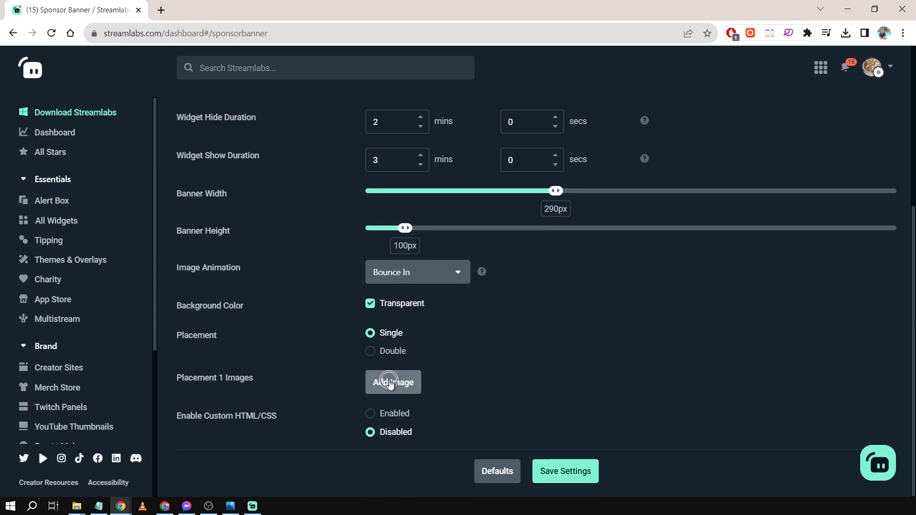
scroll("up", 3)
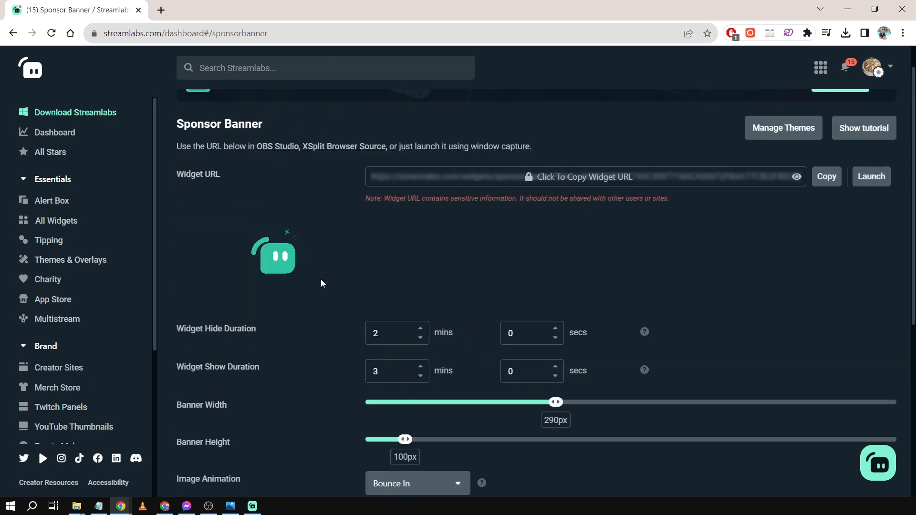
scroll("down", 3)
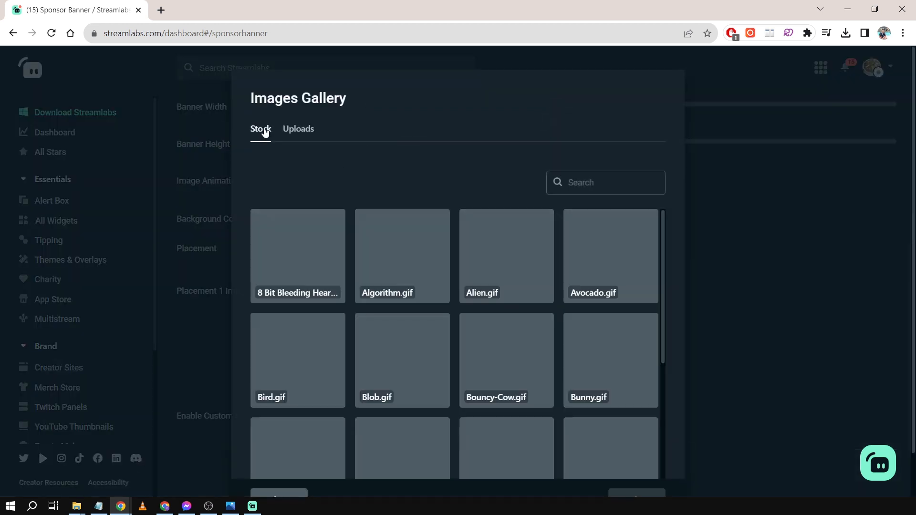
- Select the uploaded Youtube-DcW.png as the first placement's banner image
left_click(298, 128)
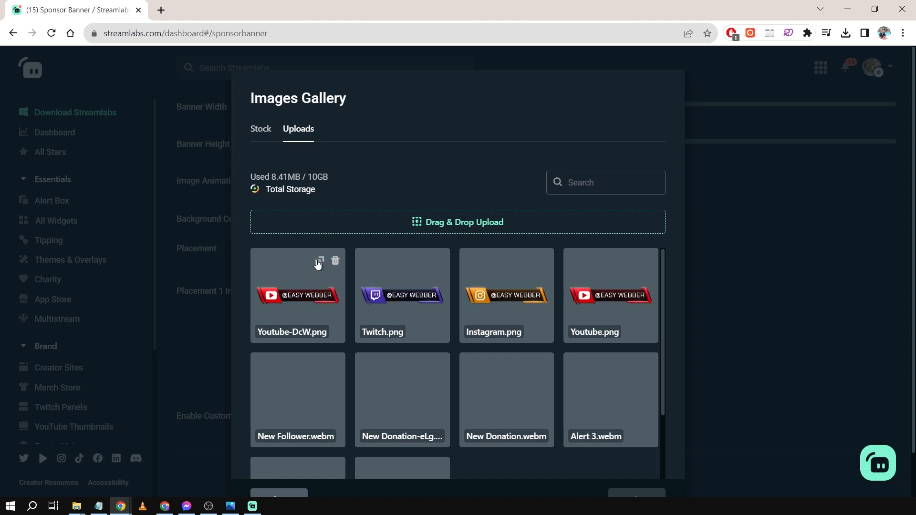
left_click(319, 261)
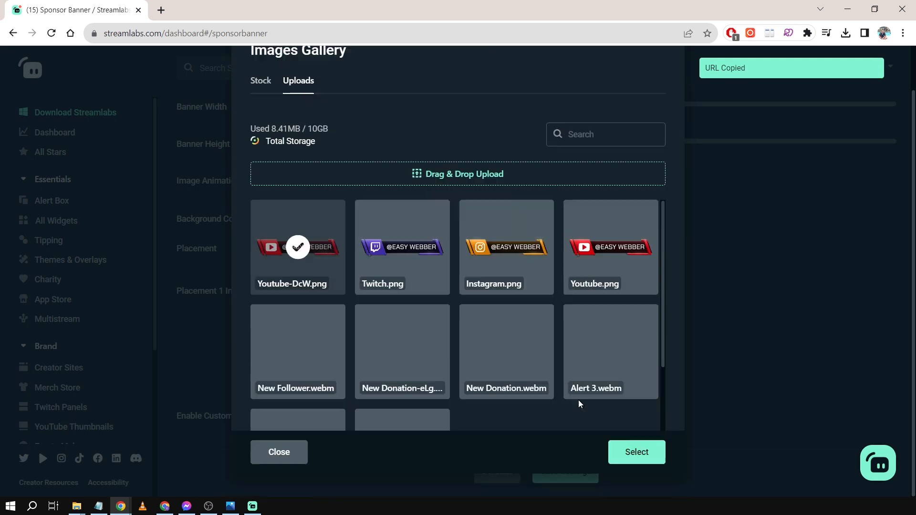
left_click(636, 452)
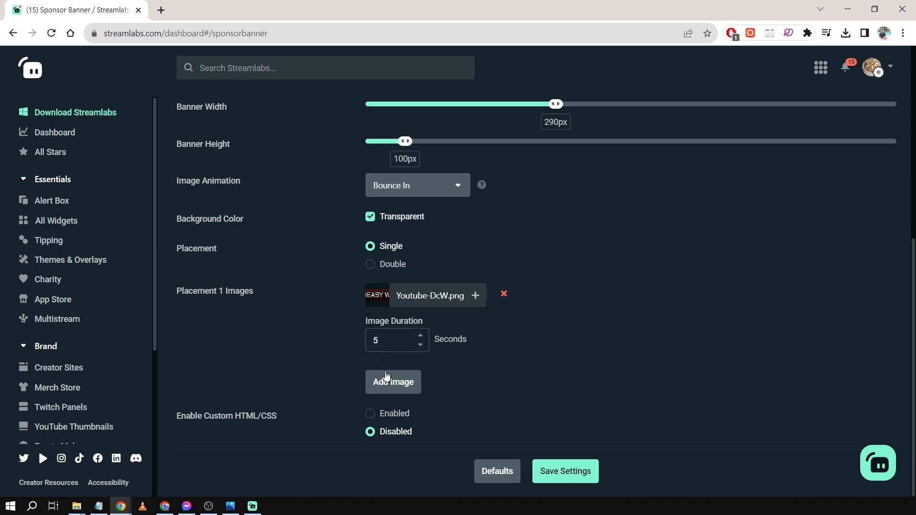
- Add Instagram-Rnf.png to the rotation and upload another image file from the computer
left_click(393, 383)
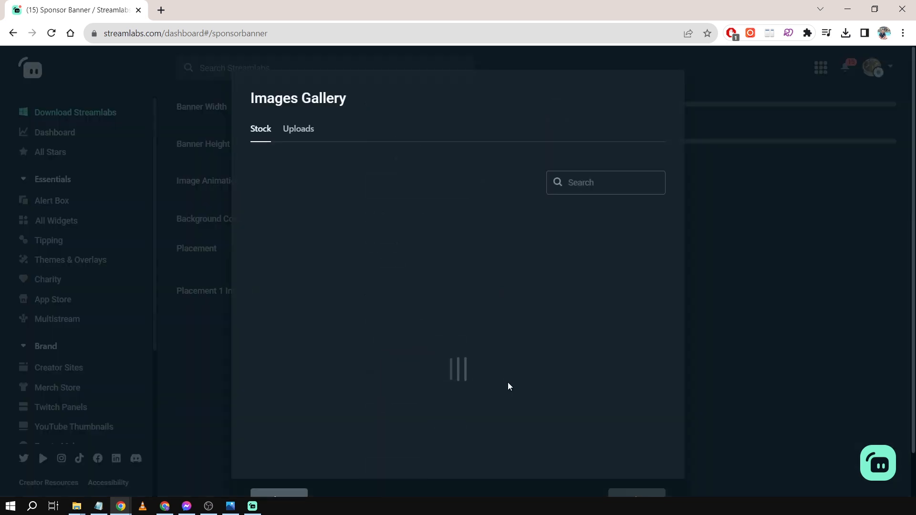
left_click(298, 128)
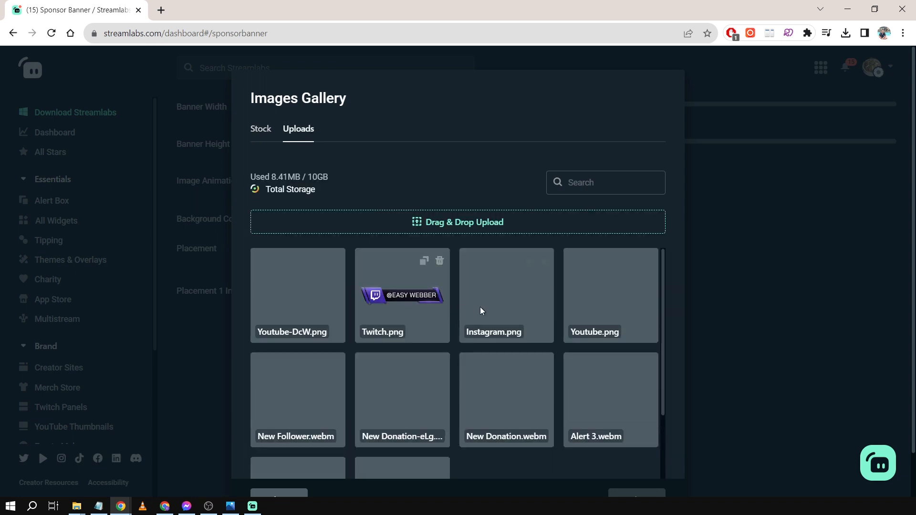
mouse_move(466, 227)
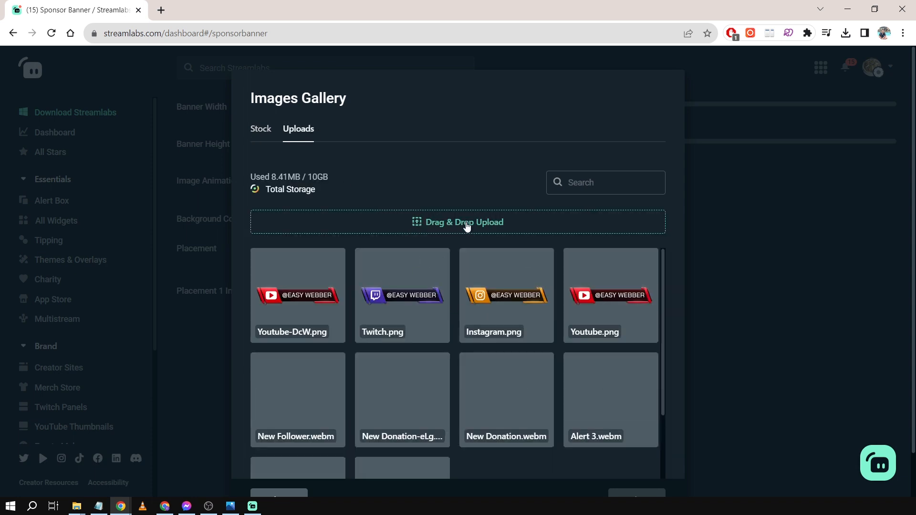
left_click(458, 221)
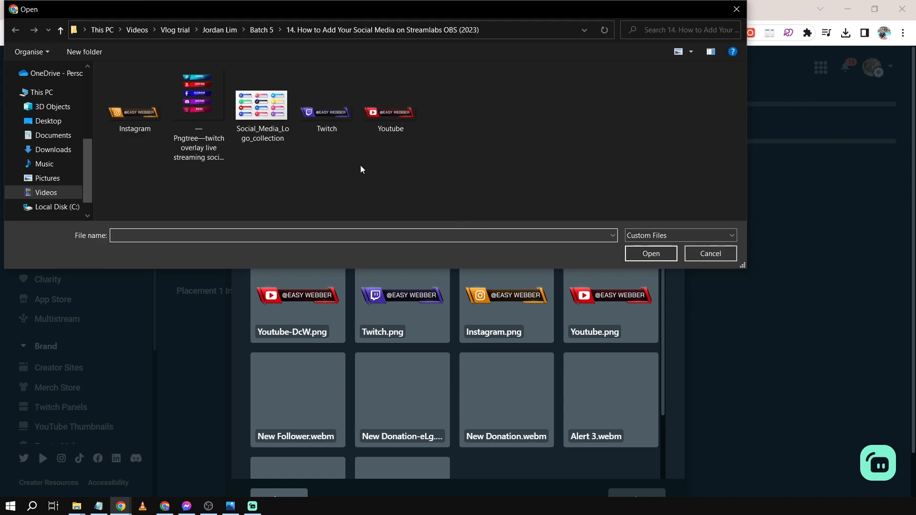
left_click(326, 105)
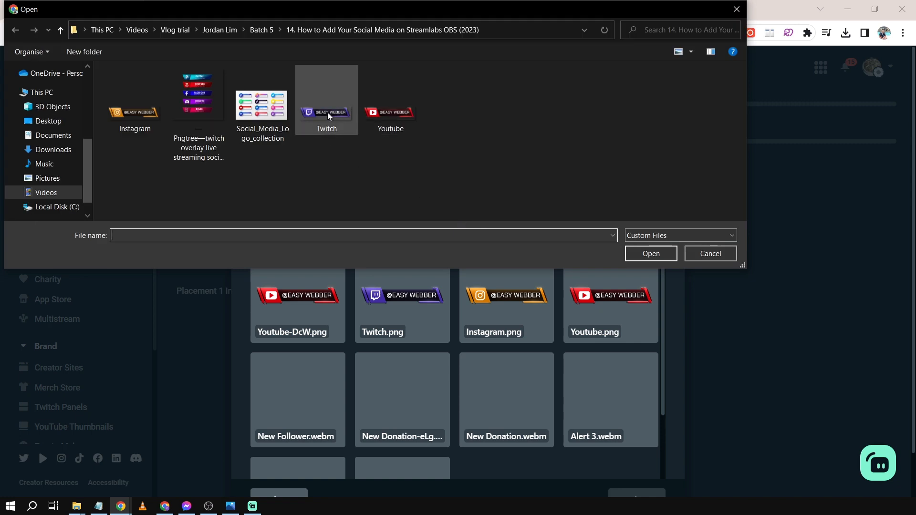
left_click(135, 99)
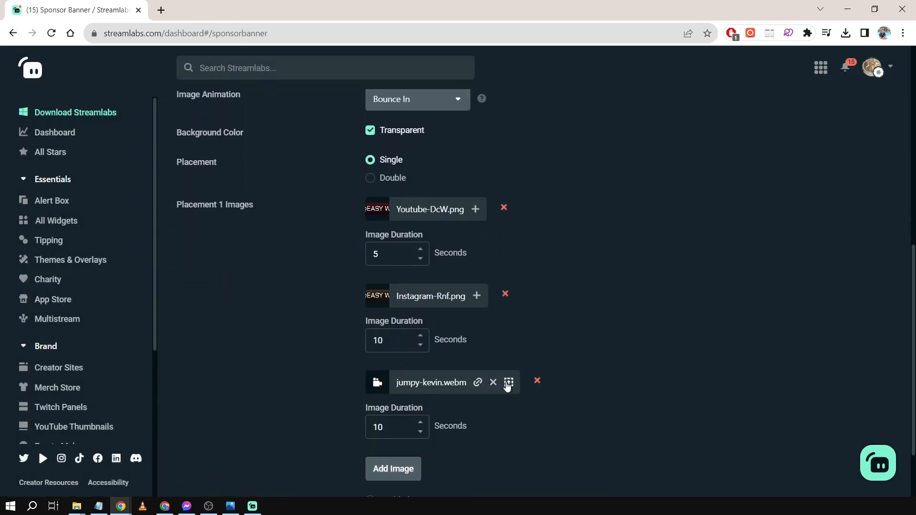
- Swap jumpy-kevin.webm for Twitch.png, set all image durations to 5 seconds, and save
left_click(508, 382)
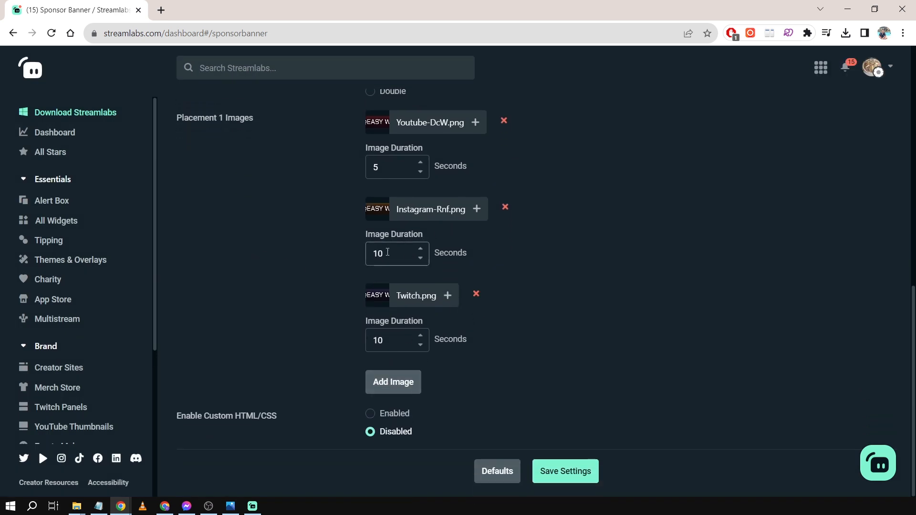
scroll("up", 3)
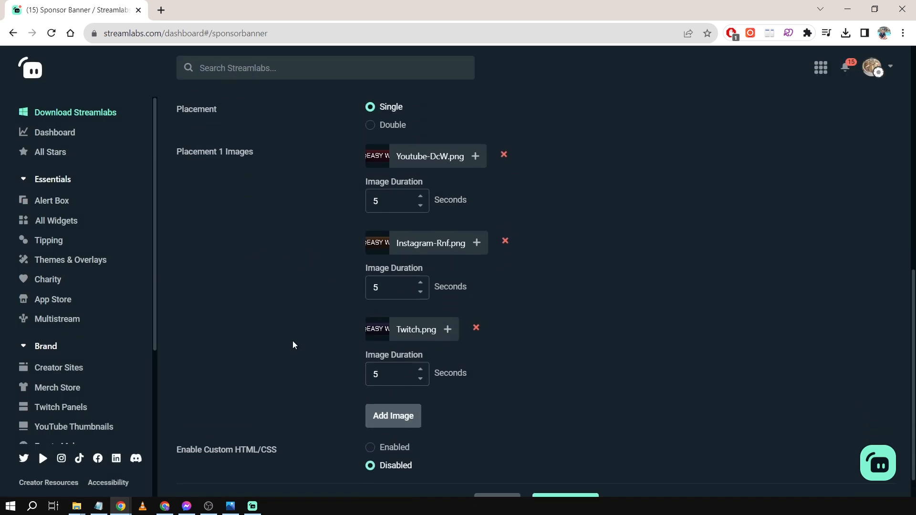
scroll("down", 3)
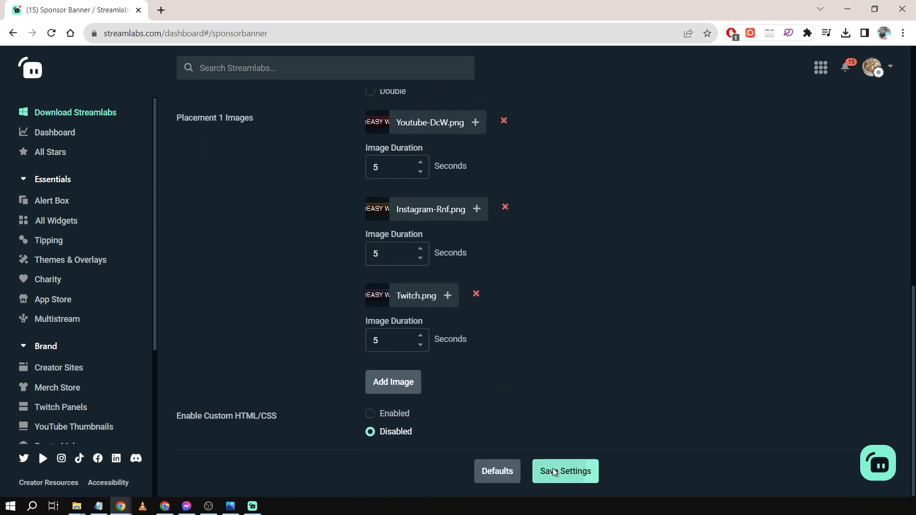
left_click(565, 471)
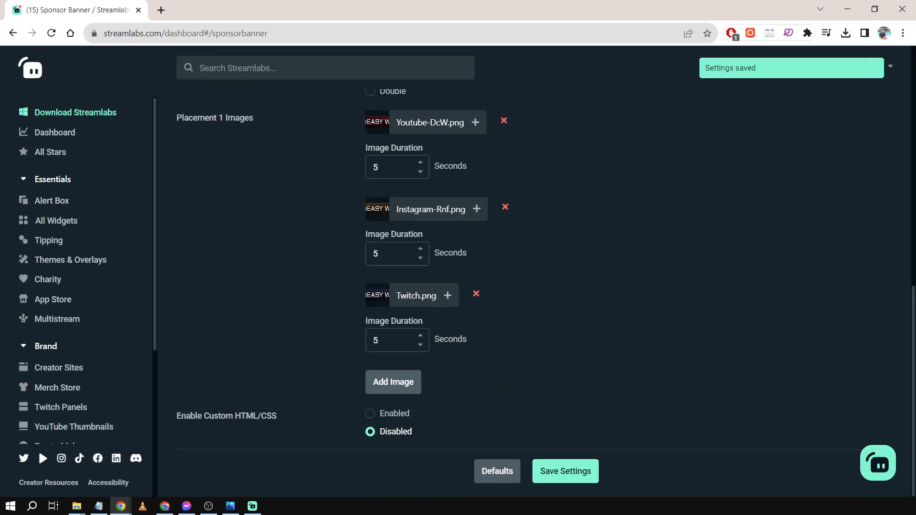
- Subscribe to the tutorial's YouTube channel and like the video
left_click(252, 506)
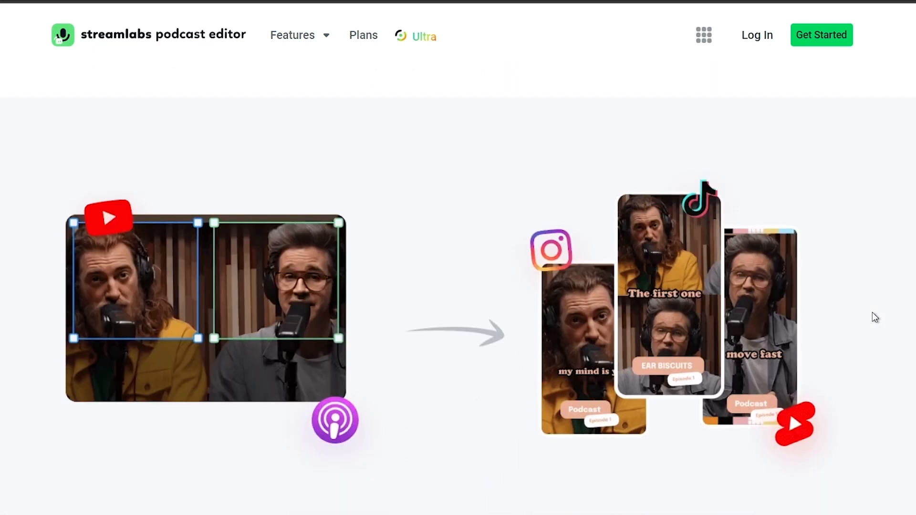
scroll("down", 3)
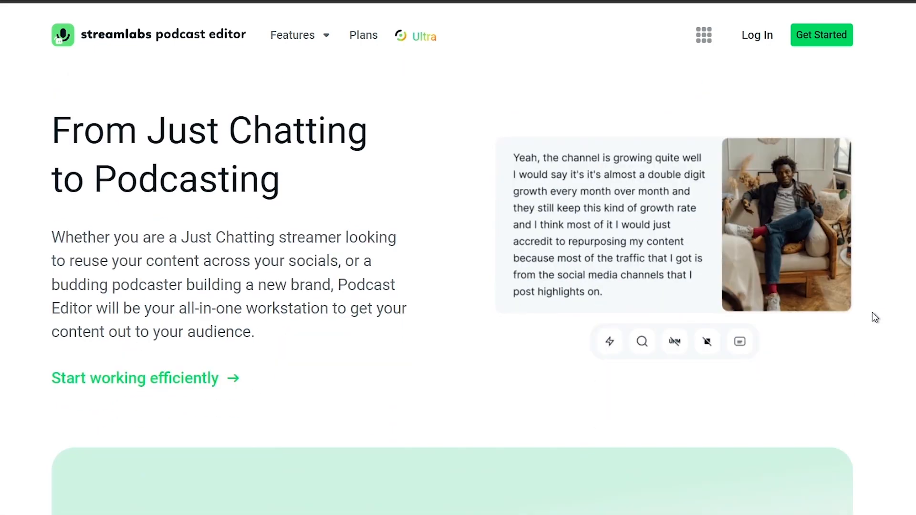
scroll("down", 3)
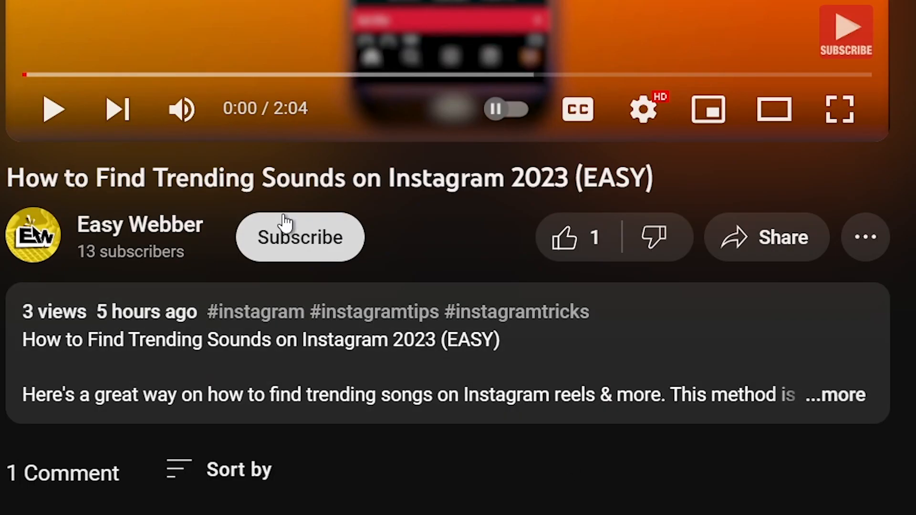
left_click(299, 237)
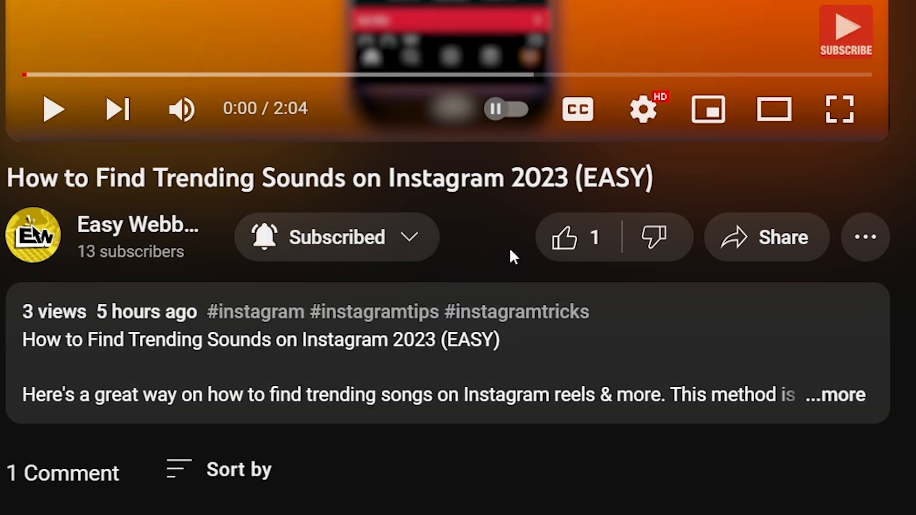
left_click(564, 237)
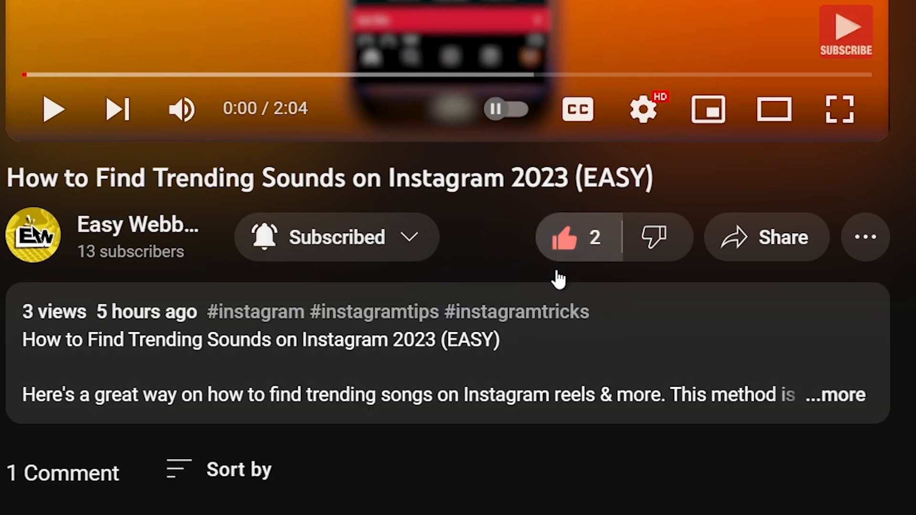